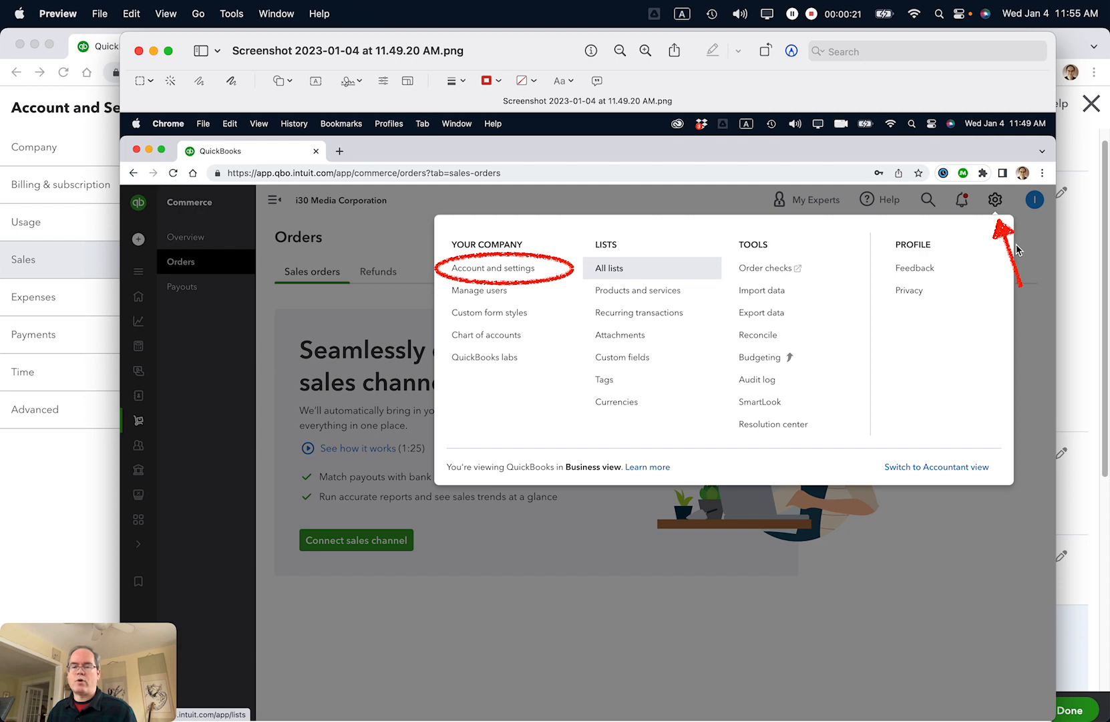
mouse_move(80, 453)
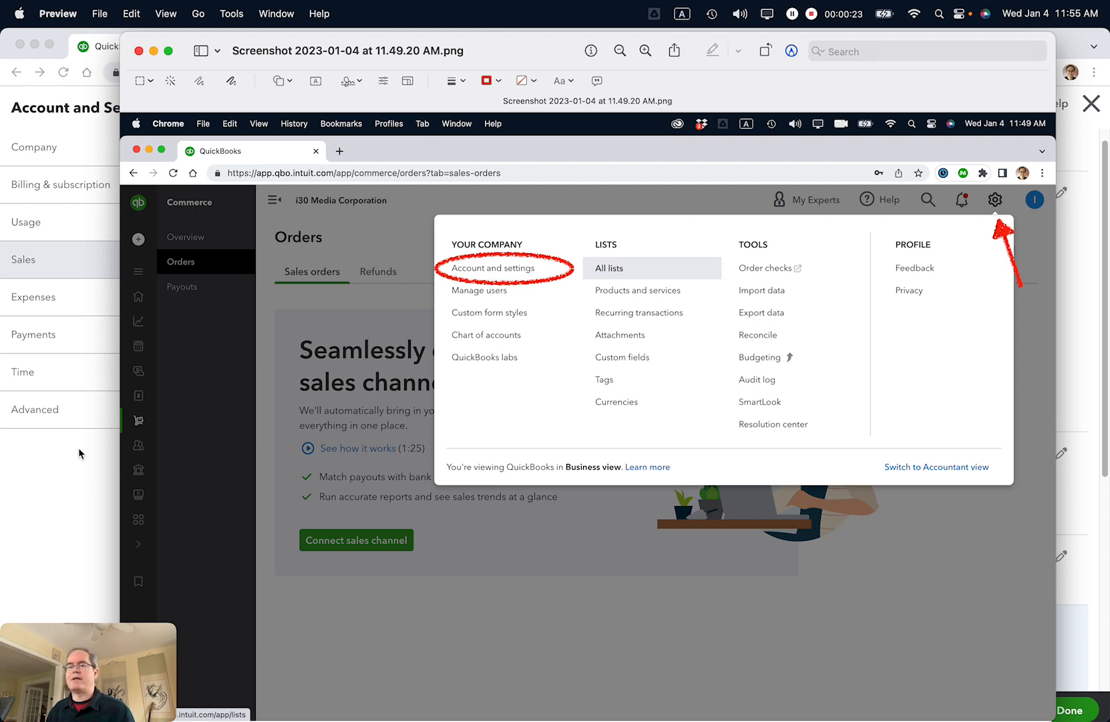
- Bring the QuickBooks Sales settings forward, showing credit card and ACH invoice payments on
click(495, 267)
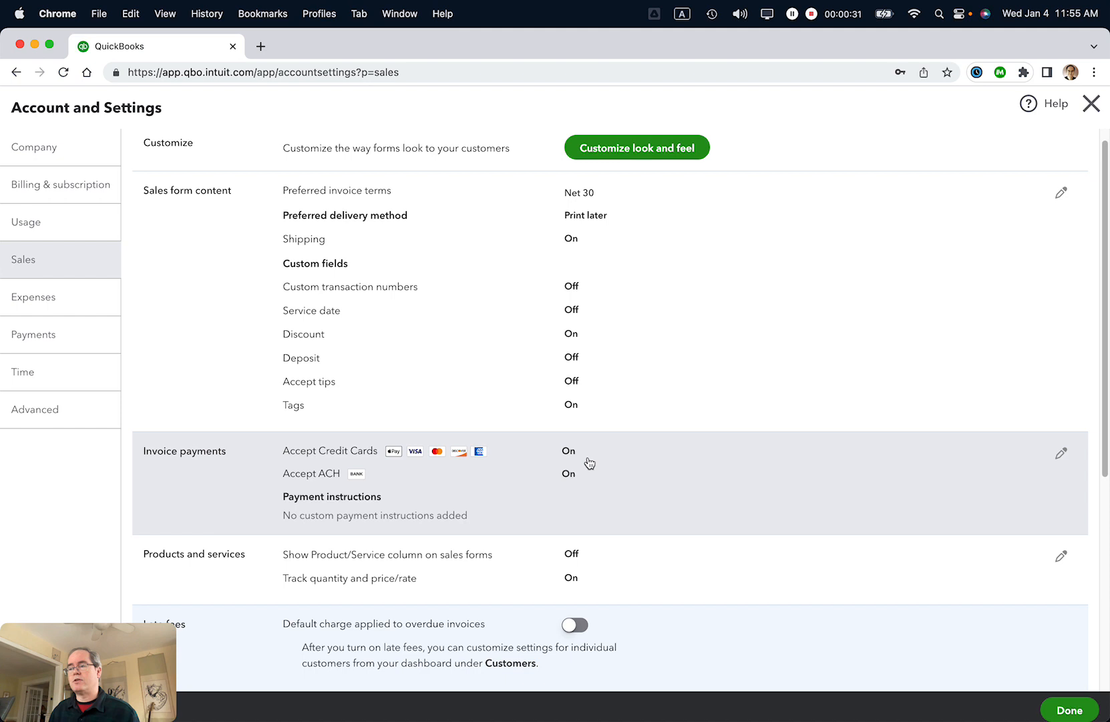
mouse_move(581, 459)
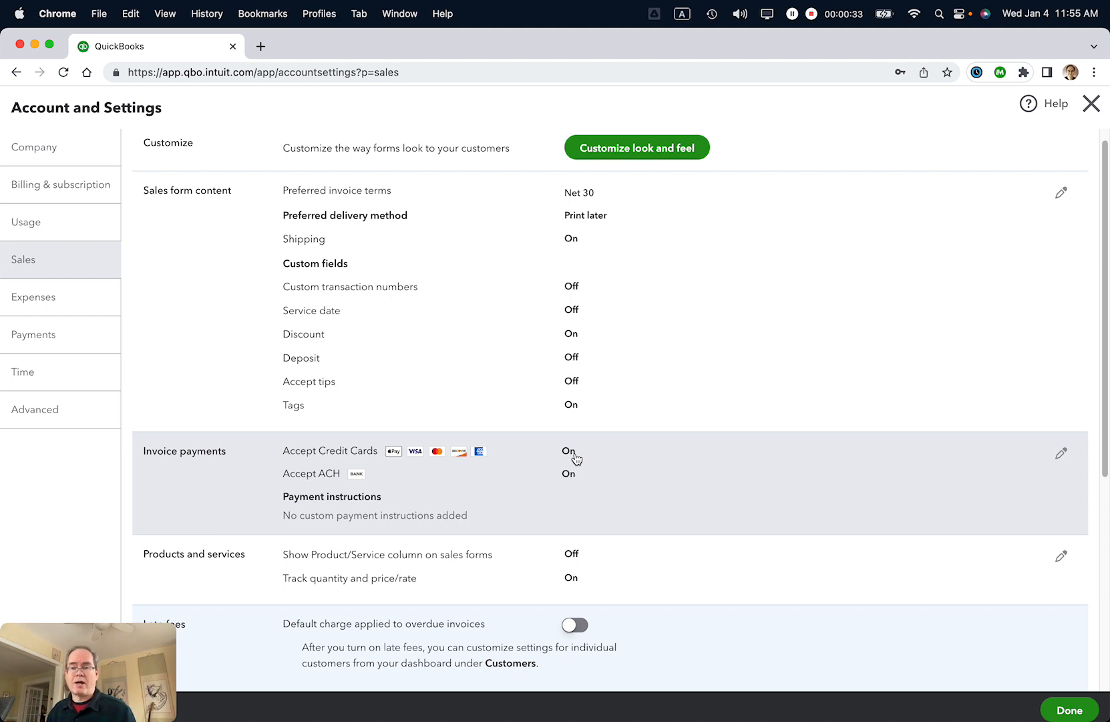
mouse_move(266, 489)
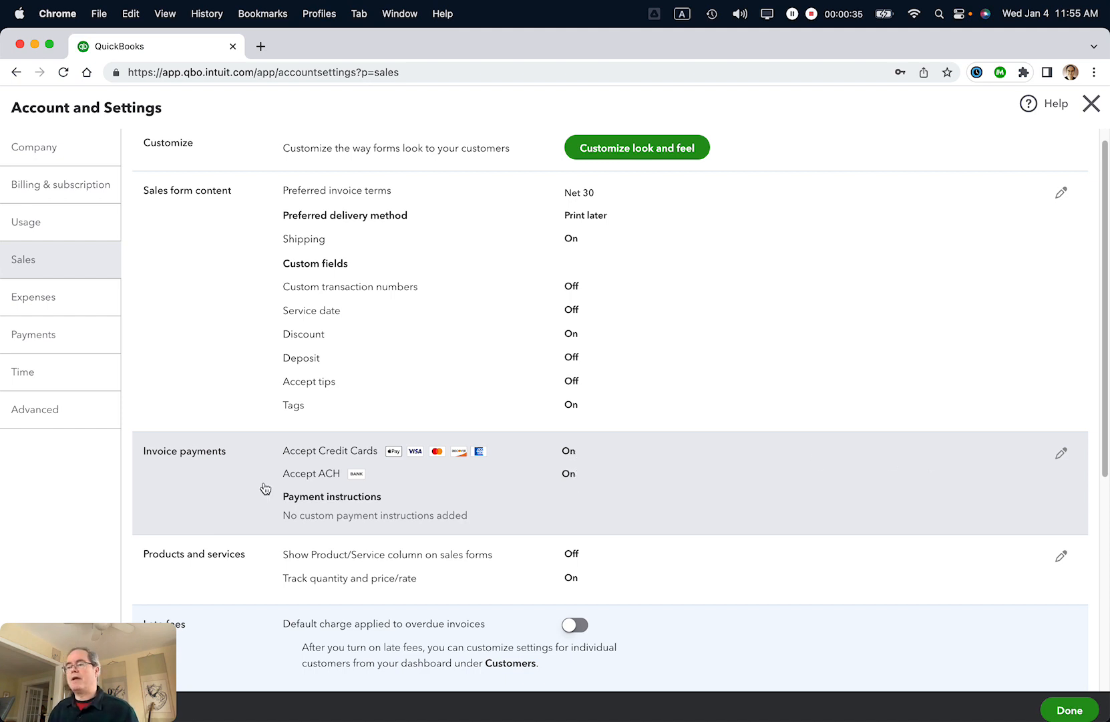
mouse_move(542, 508)
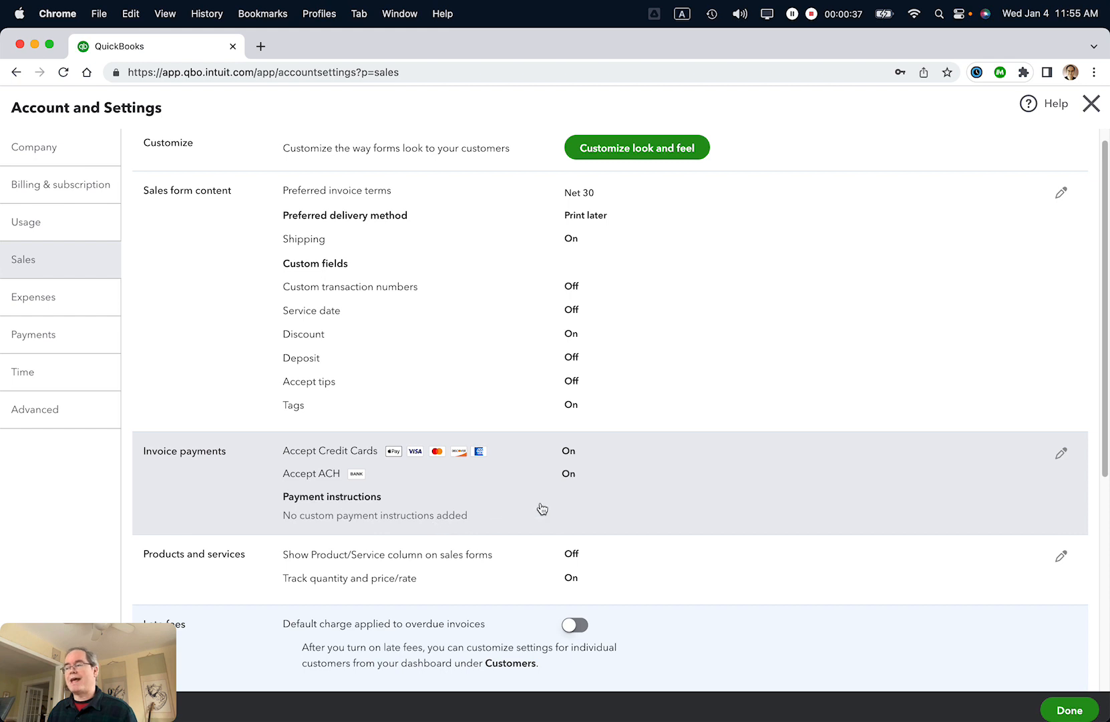
click(1061, 453)
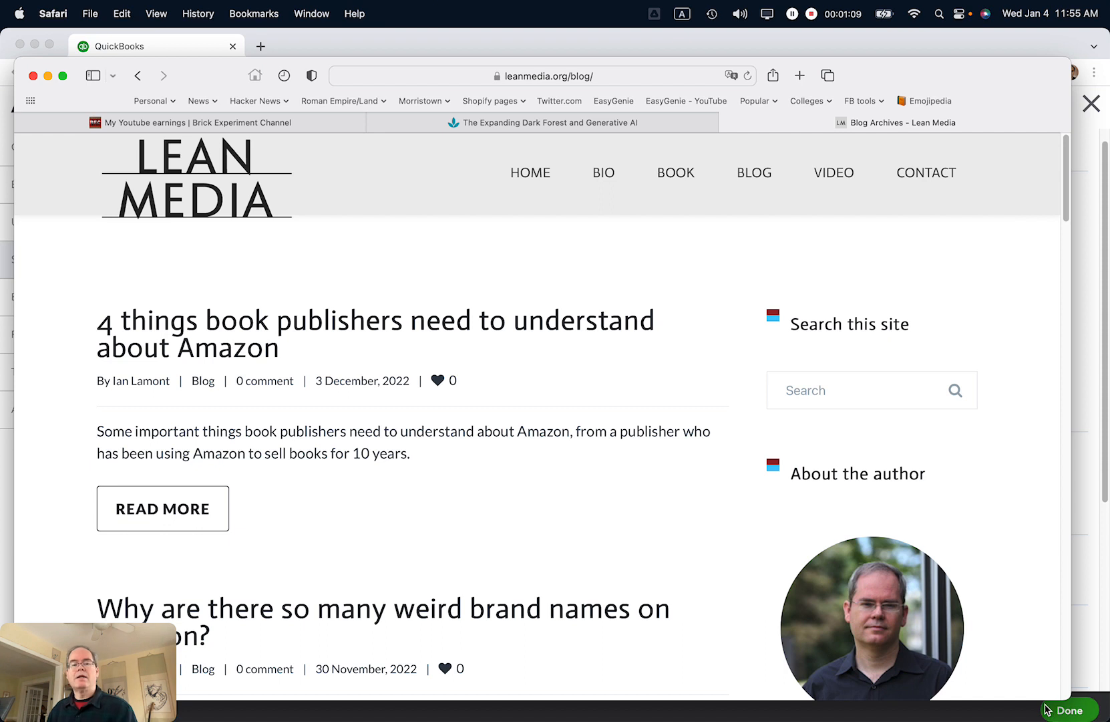
mouse_move(754, 173)
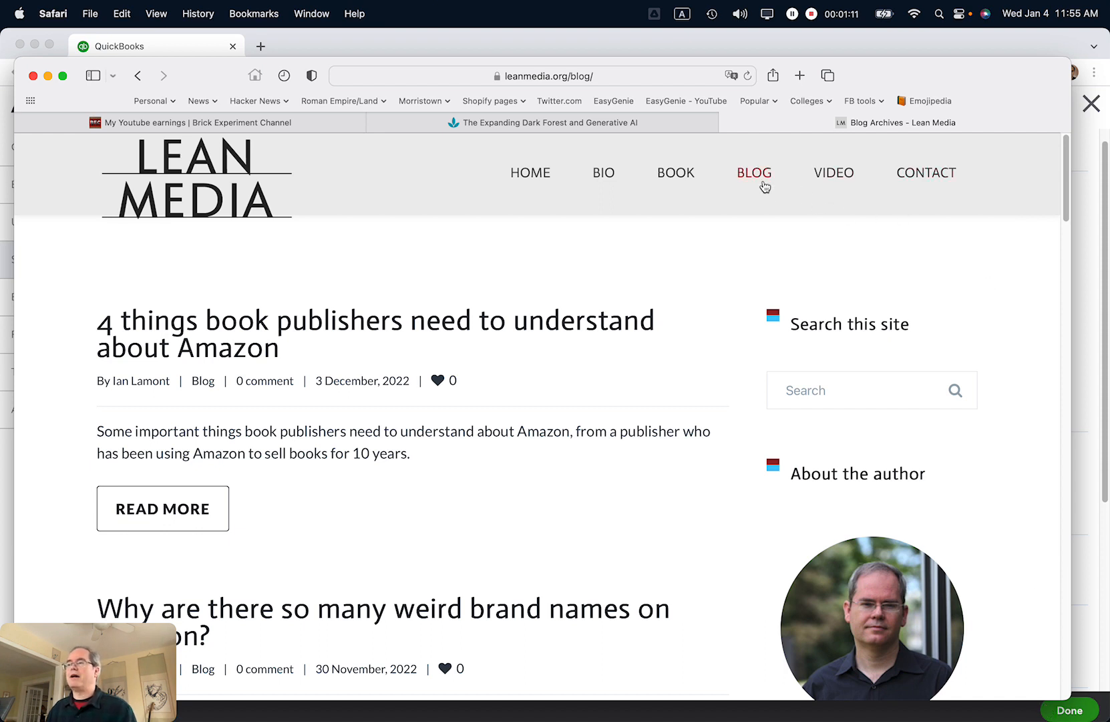
mouse_move(834, 172)
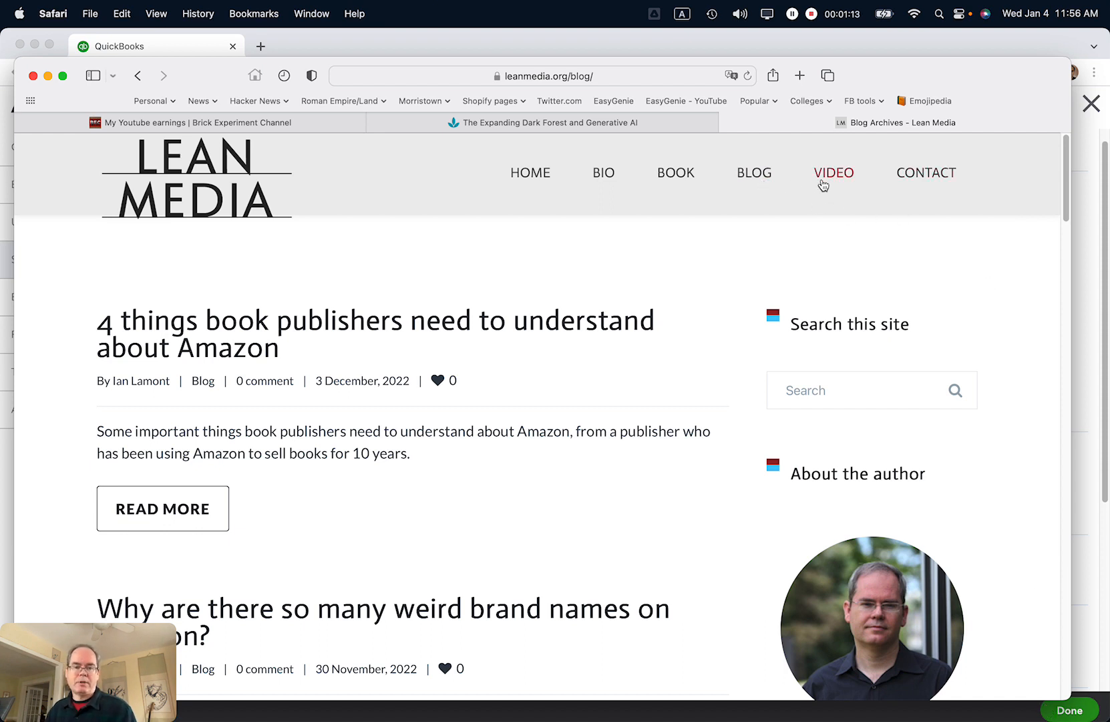